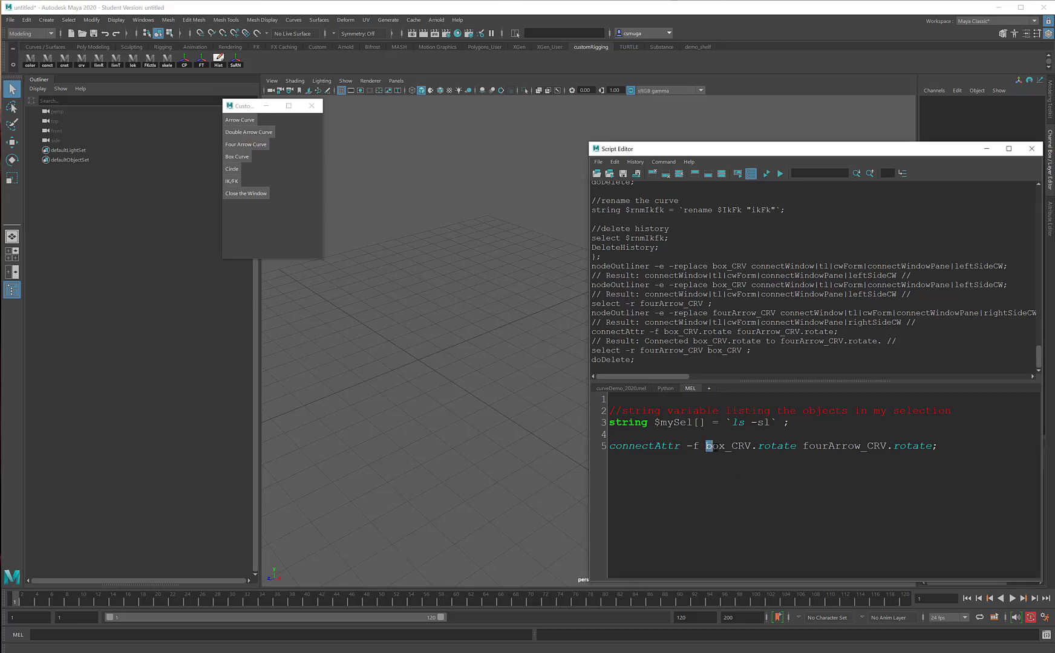
Step: Replace box_CRV and fourArrow_CRV in the connectAttr line with $mySel[0] and $mySel[1]
double_click(727, 445)
type("$mySel")
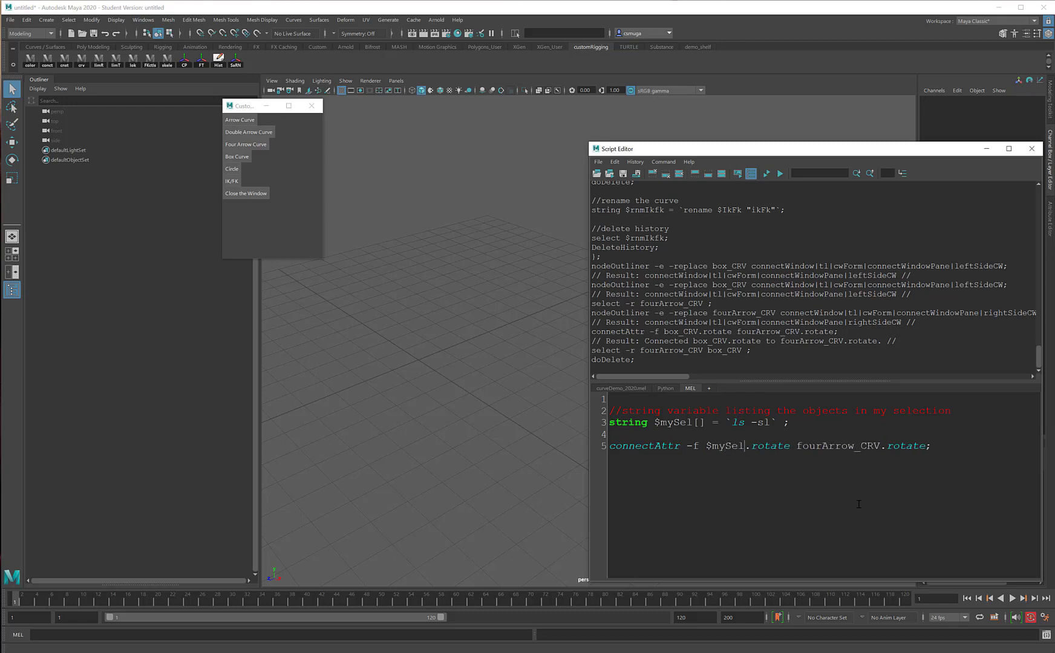
type("[]")
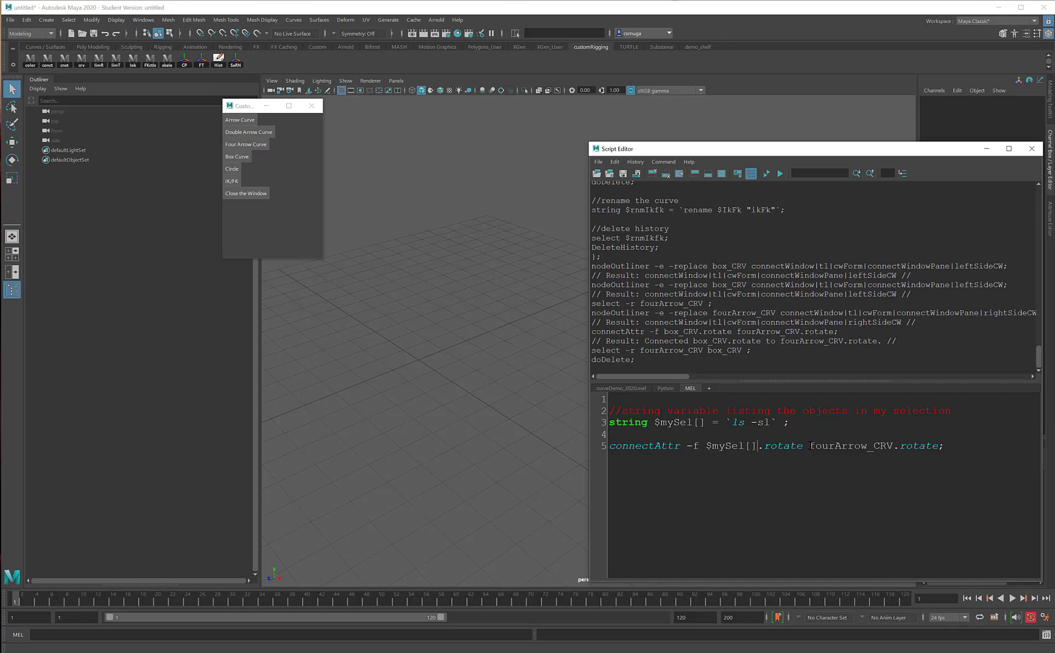
double_click(849, 446)
type("$")
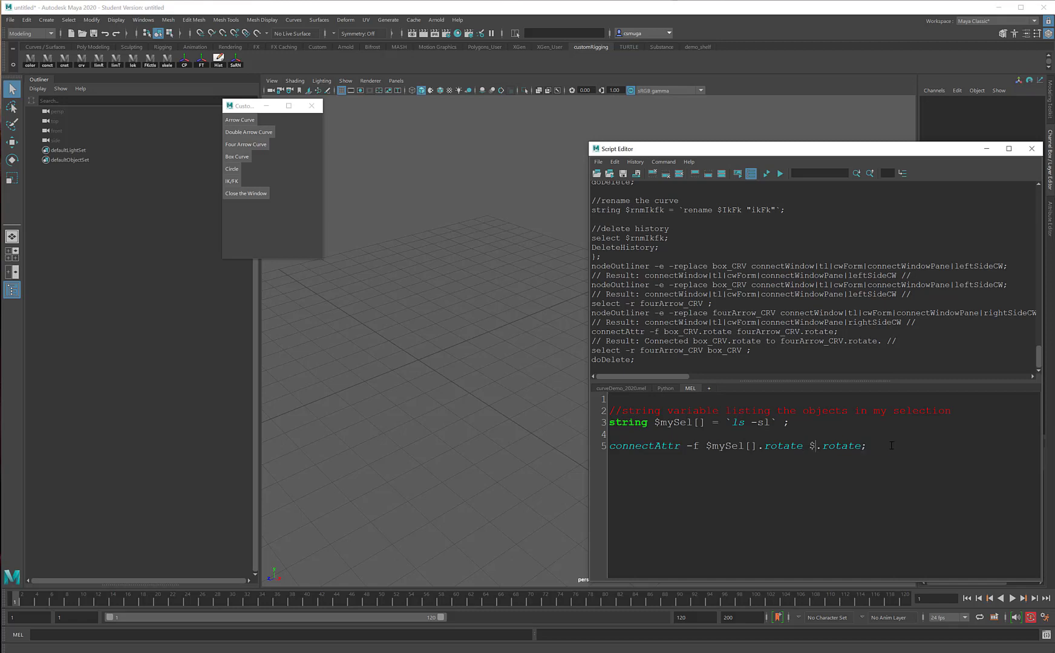
type("mySel")
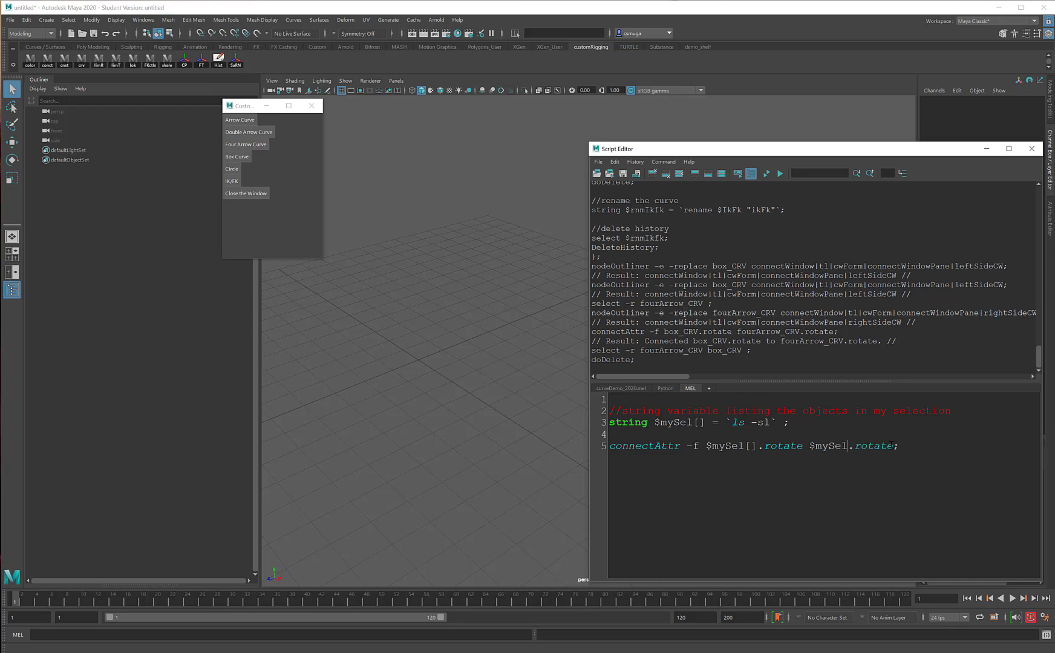
type("[]")
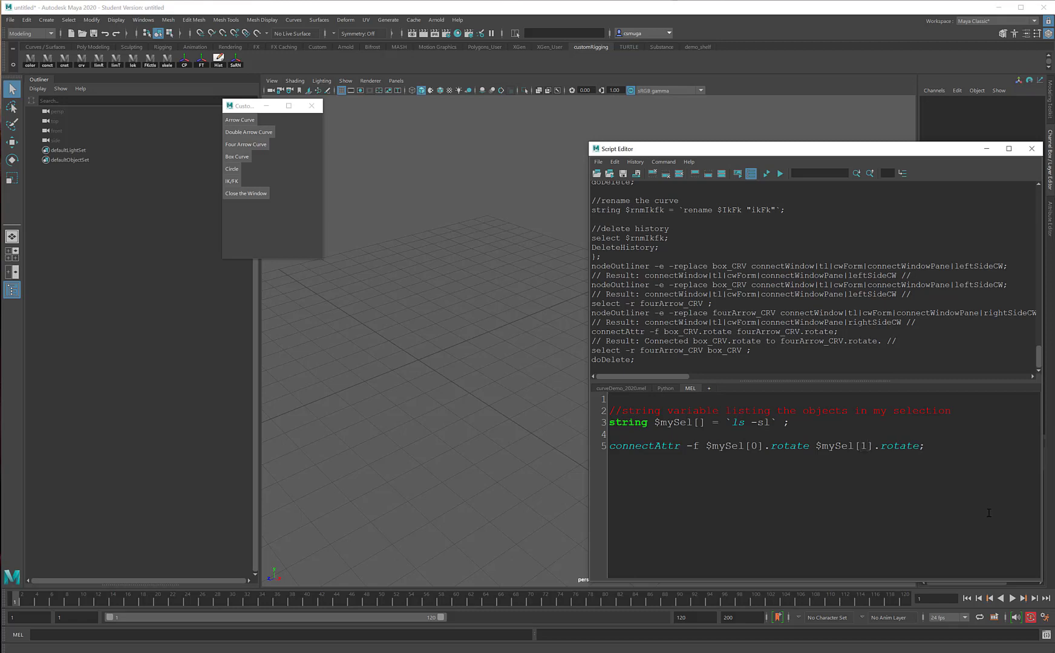
Step: Put a space before line 5's closing semicolon and add two blank lines below it
left_click(868, 445)
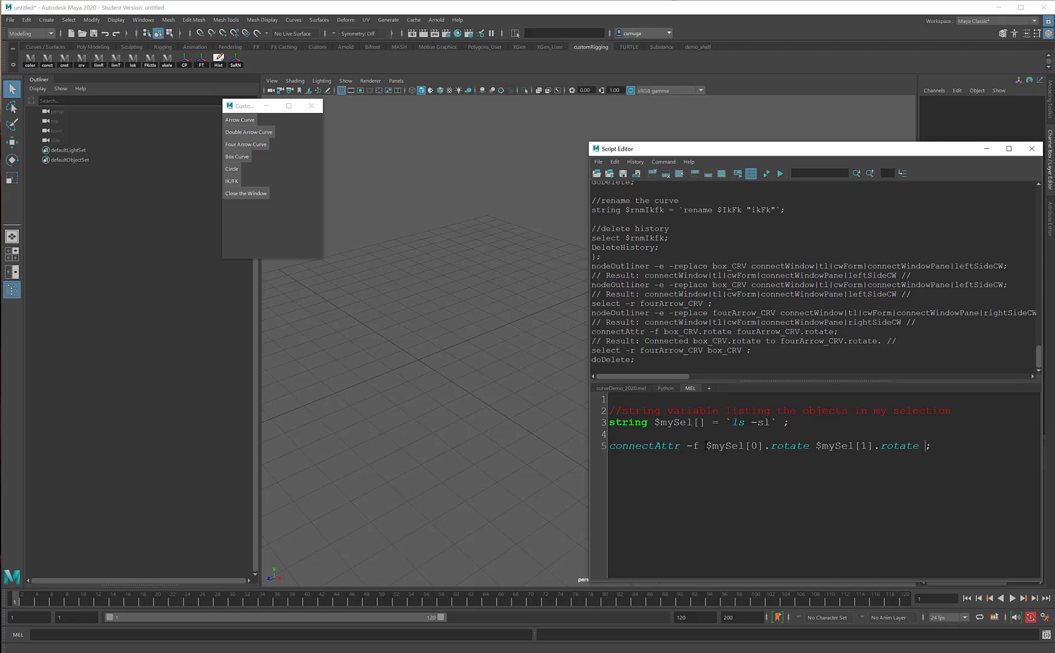
double_click(730, 445)
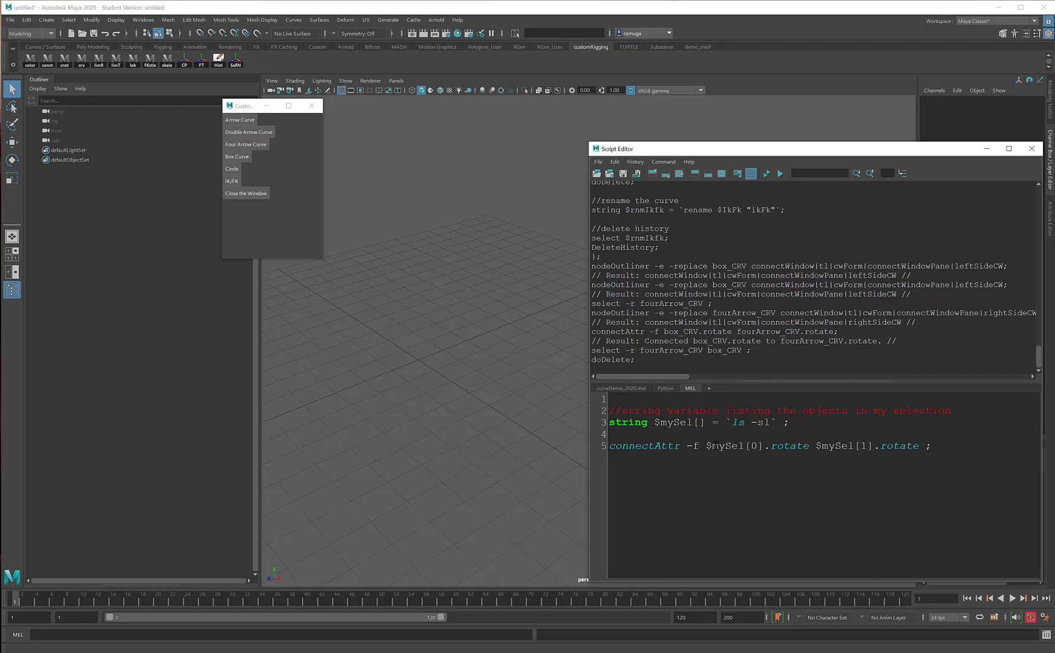
double_click(732, 445)
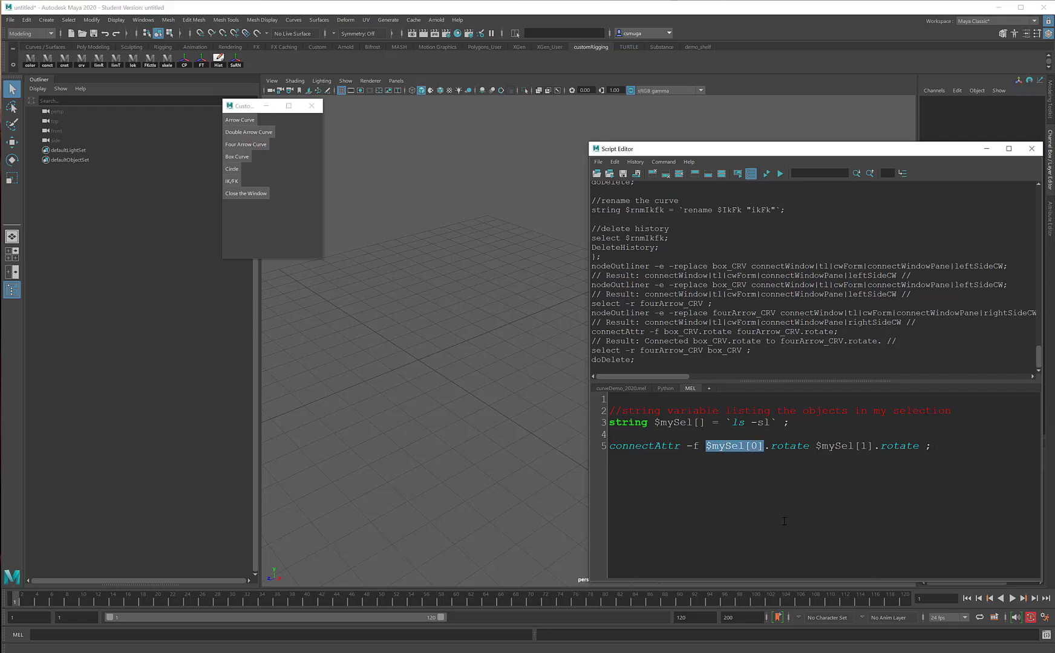
left_click(931, 446)
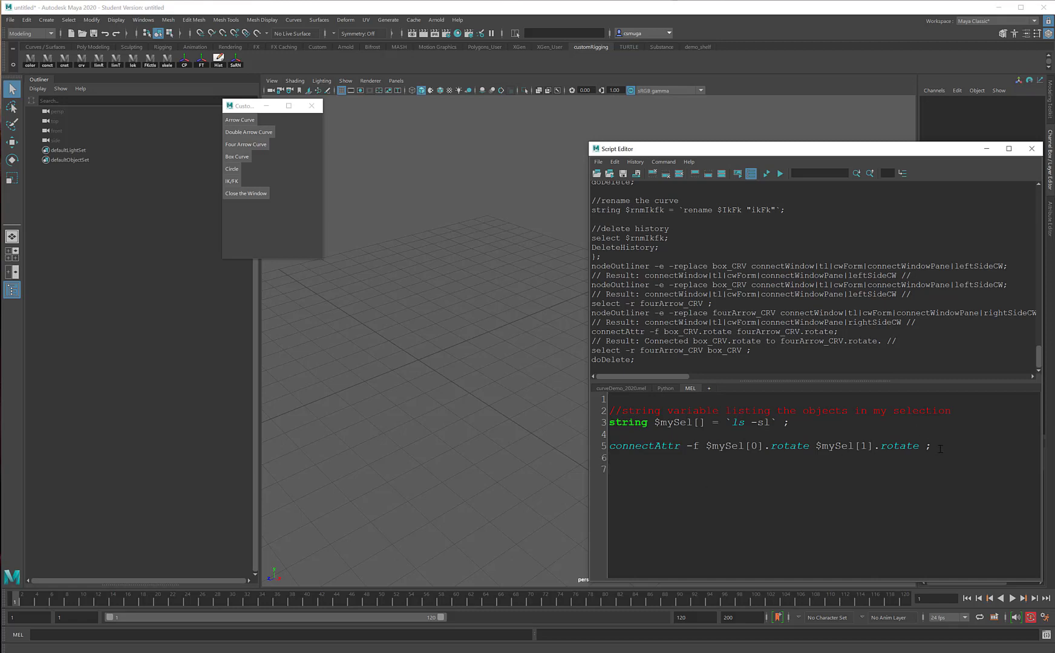
Step: Write ($mySel[x] + ".rotate") on line 7, with connectAttr using matching concatenations
type("()")
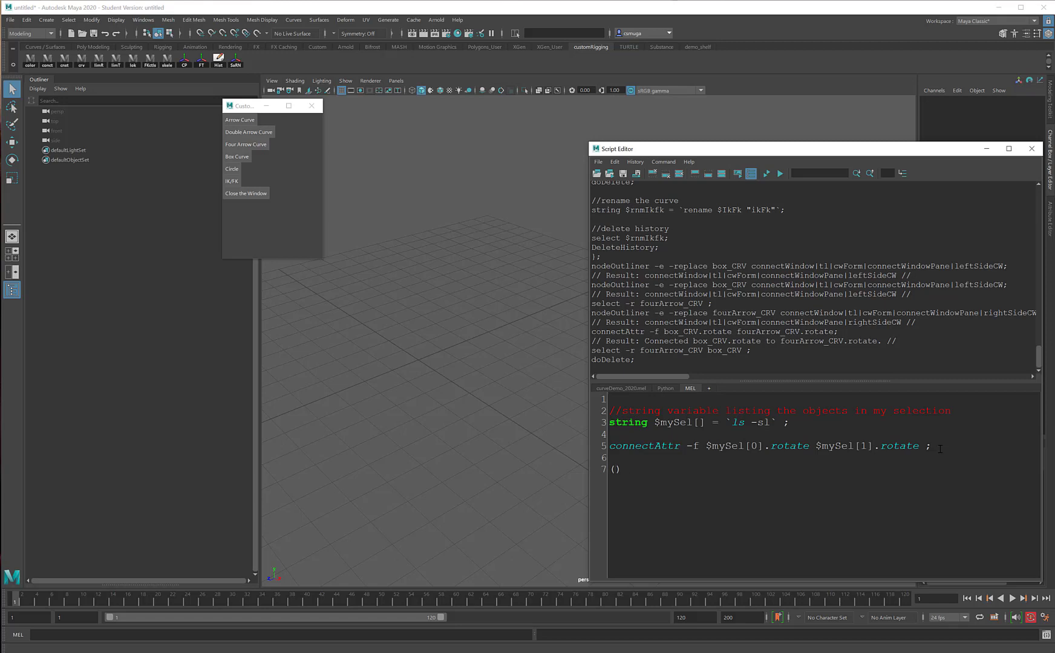
left_click(614, 469)
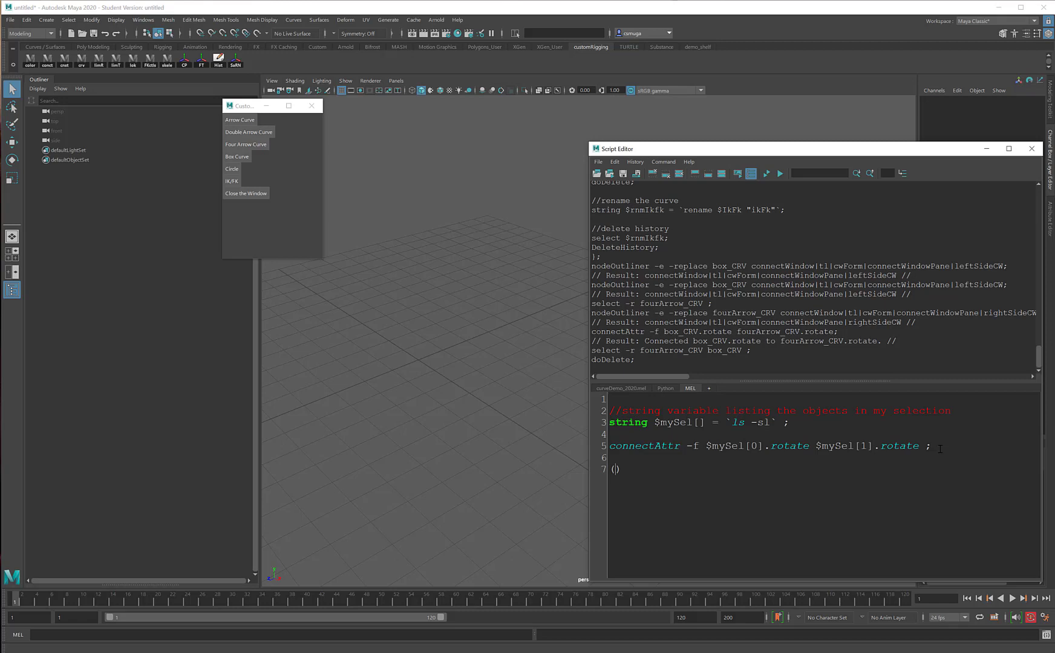
type("$mySel")
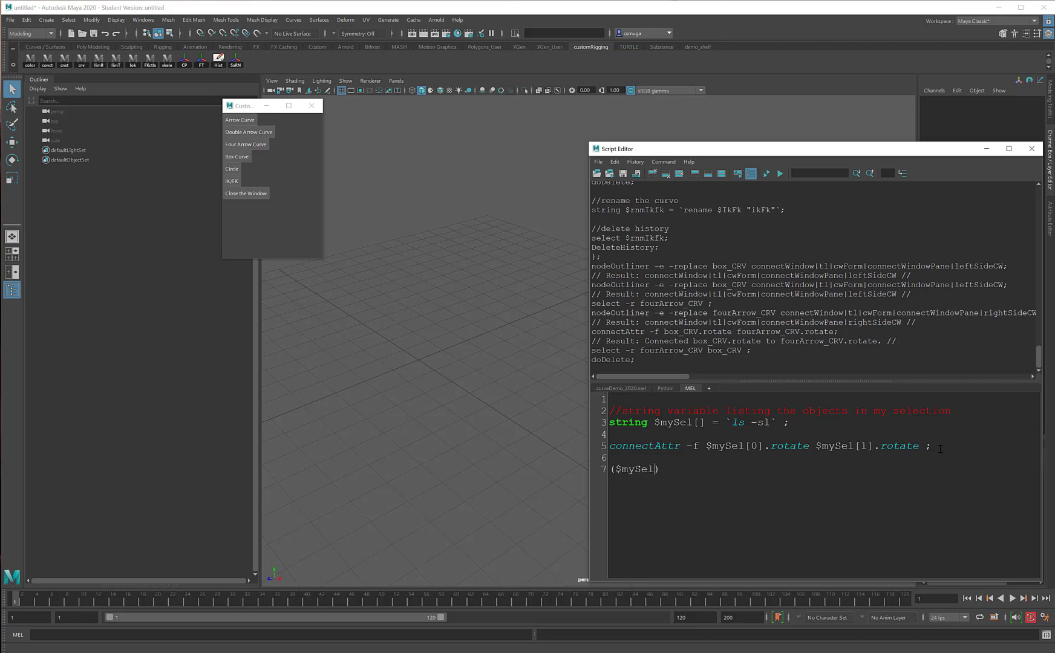
type("[]")
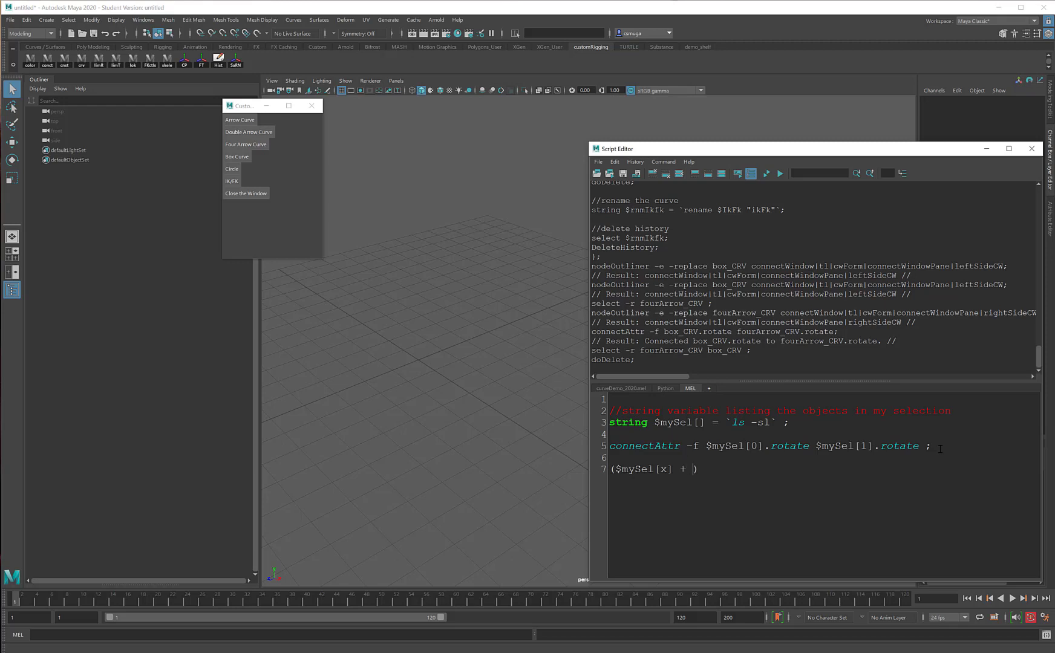
type("\"\"")
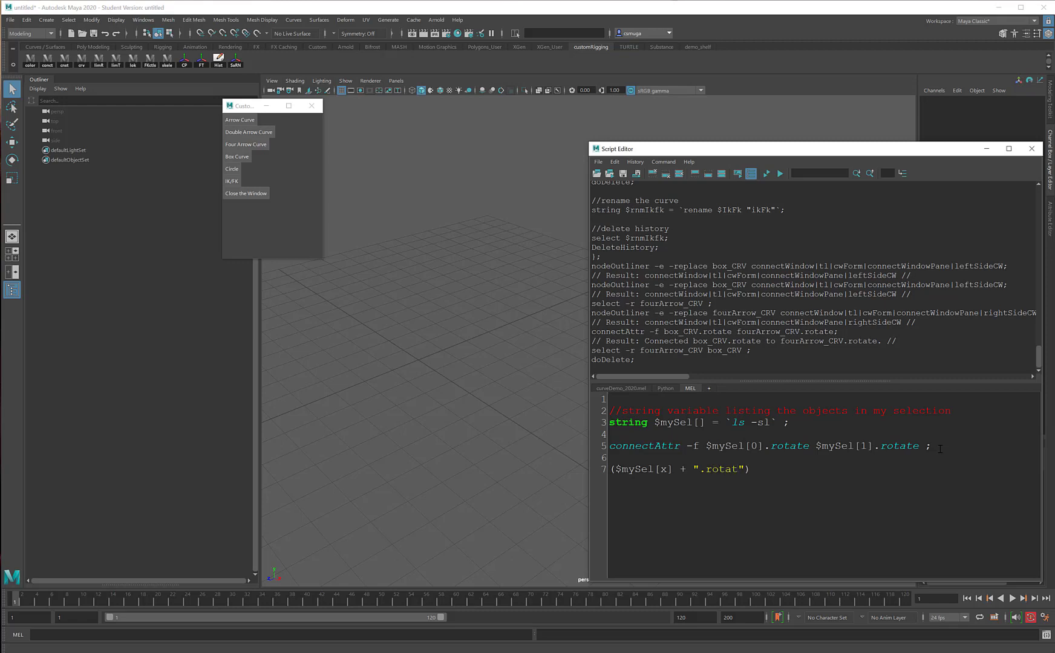
type("e")
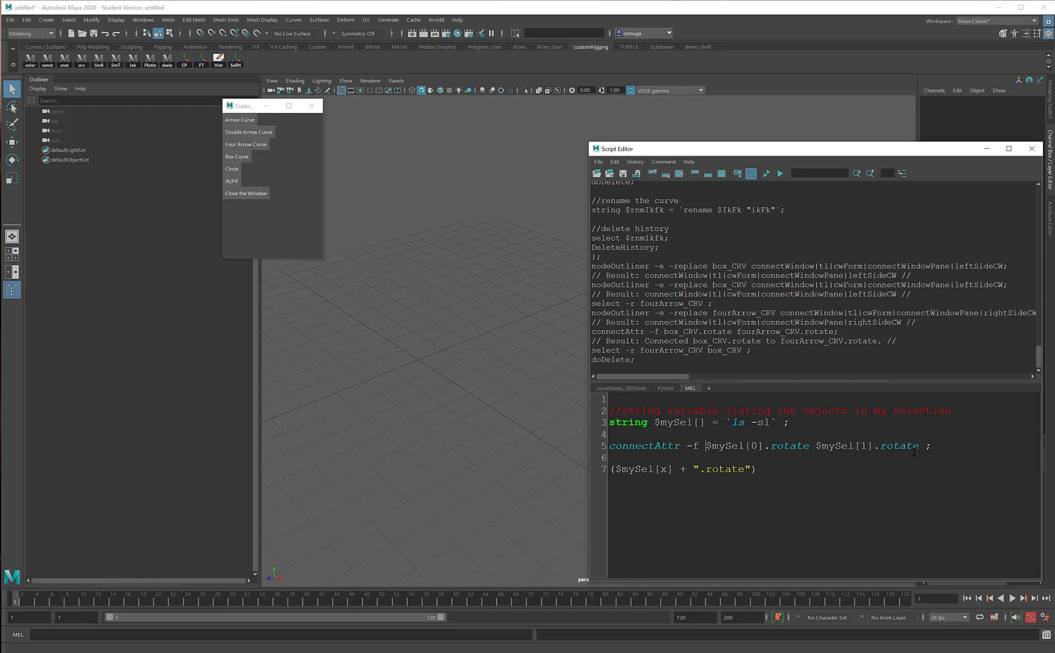
type("(")
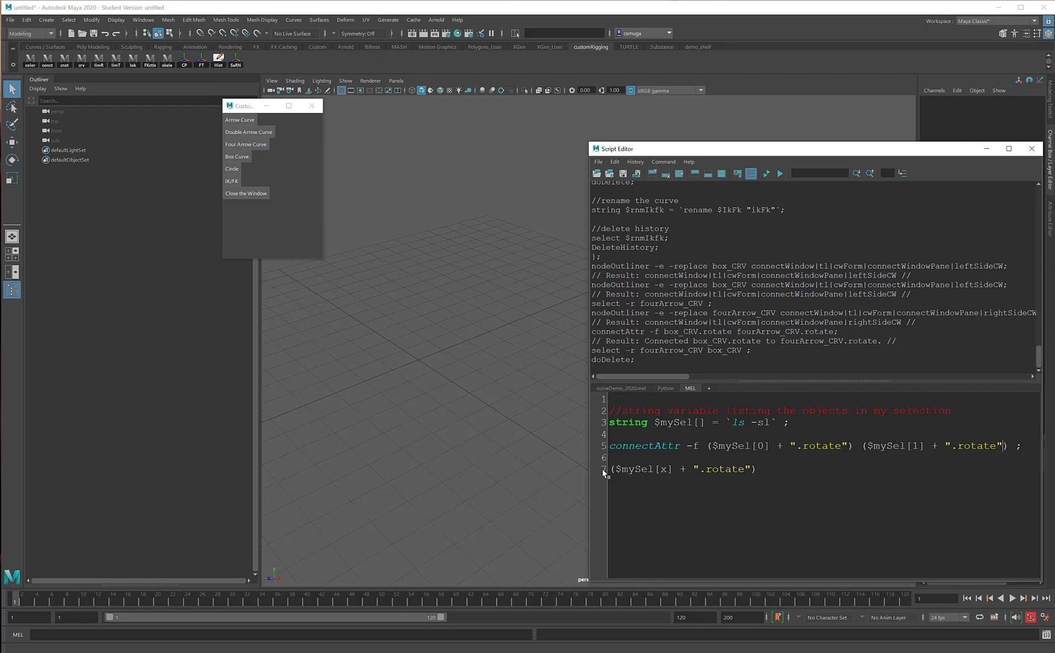
mouse_move(605, 472)
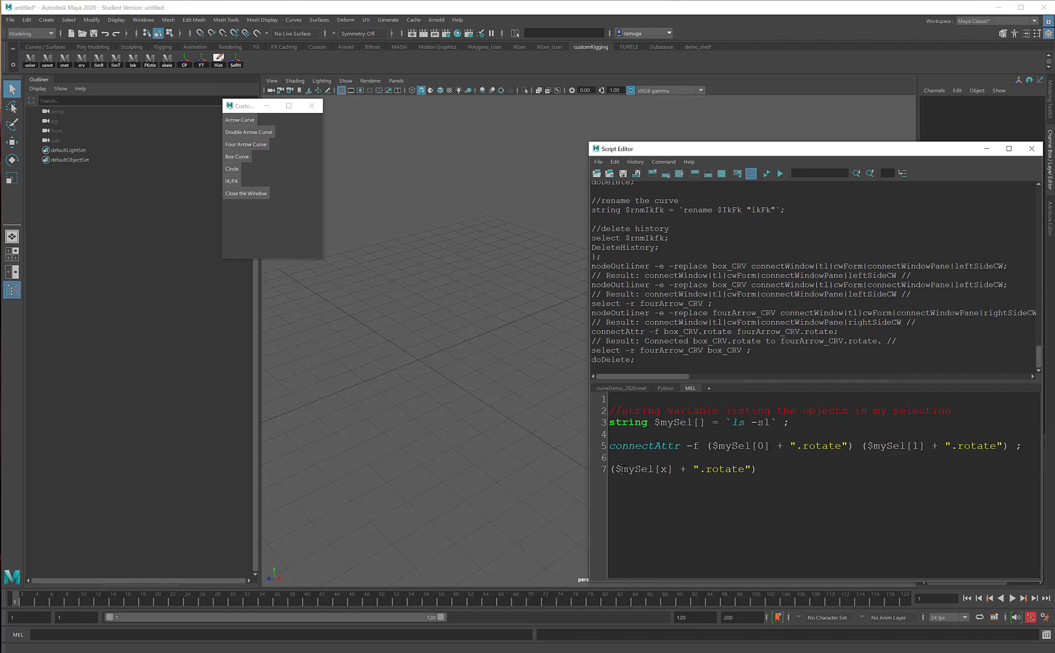
Step: Rename mySel to var and rotate to whatever on line 7, giving ($var[x] + ".whatever")
double_click(636, 469)
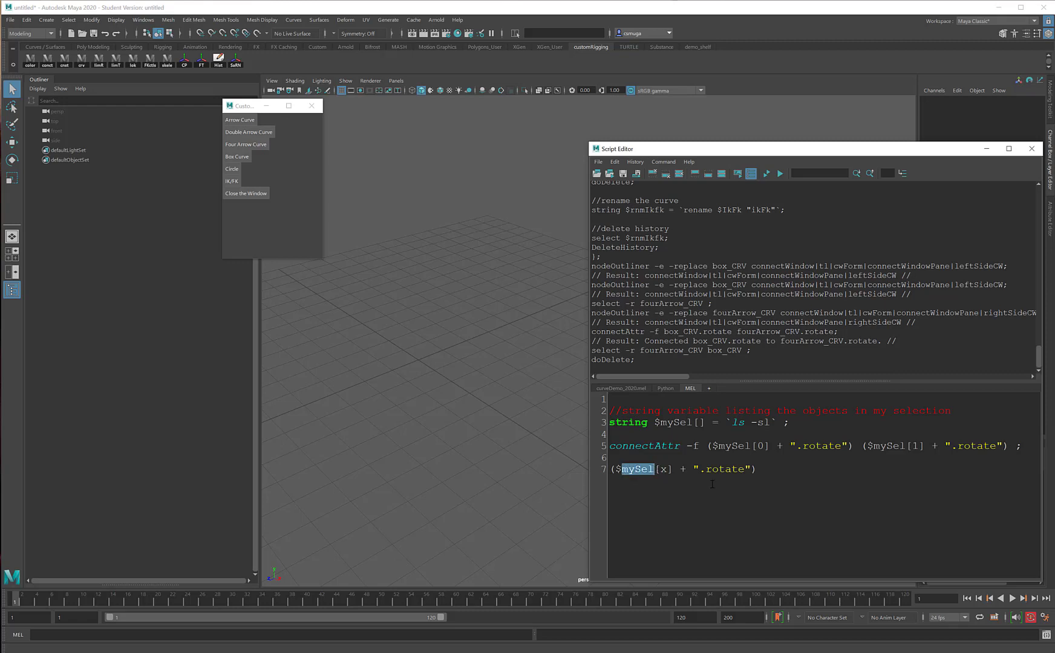
type("var")
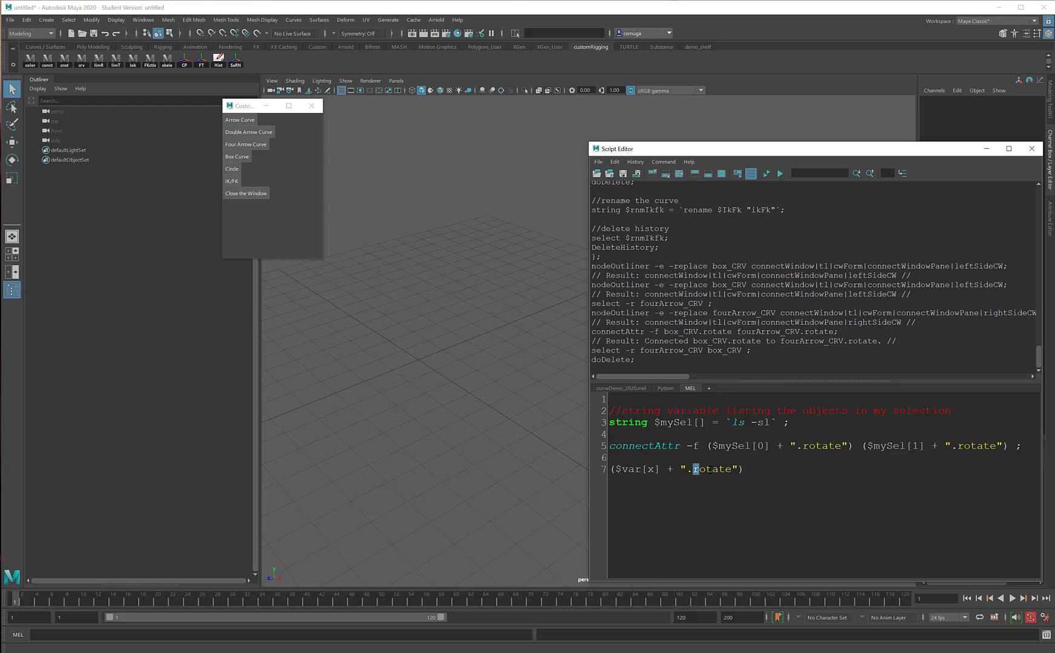
type("wh")
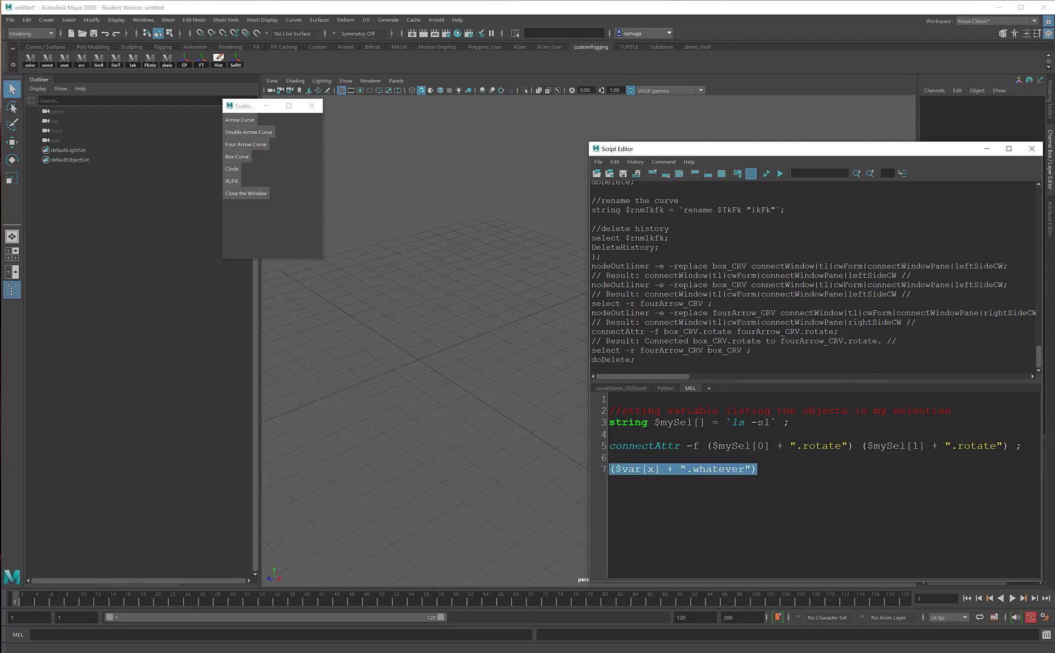
Step: Delete the template line and add the comment //connecting the first selected object to the second
key("Delete")
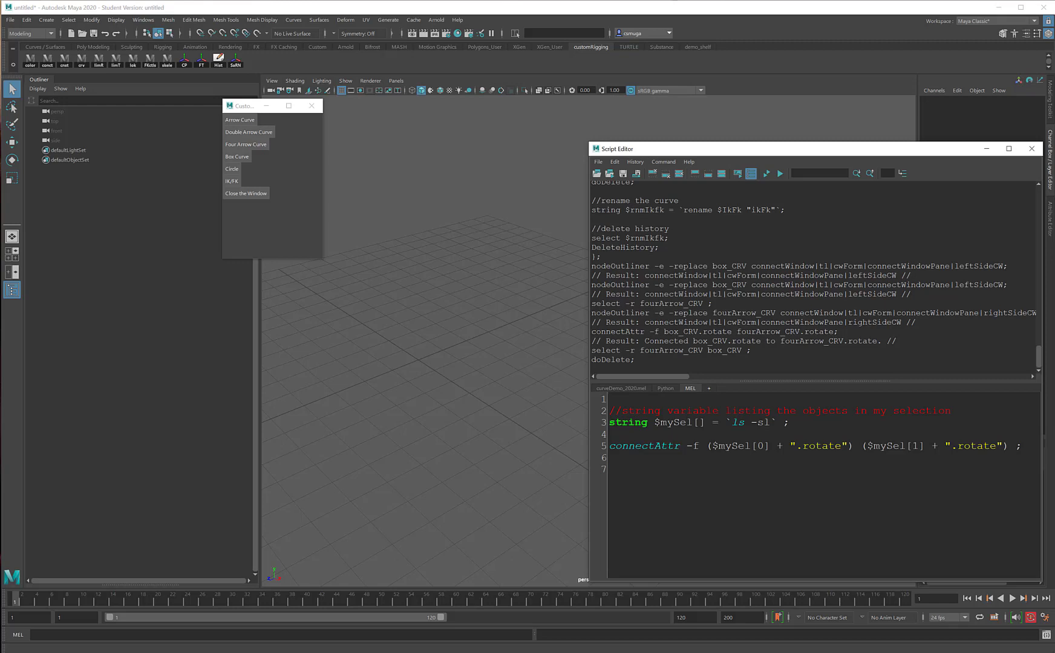
type("//con")
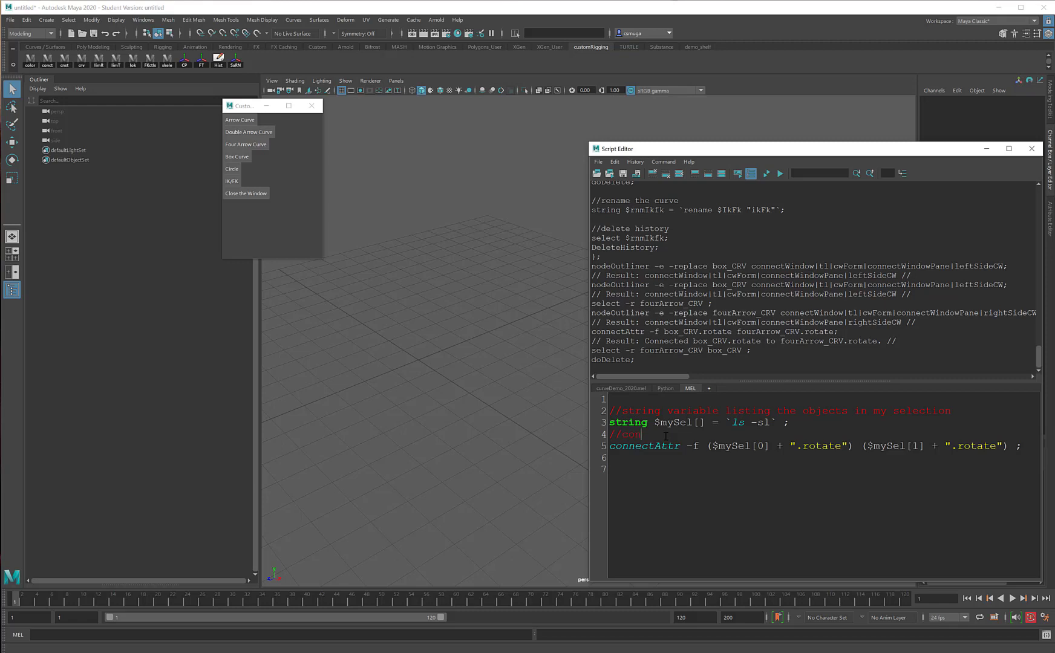
type("necting the")
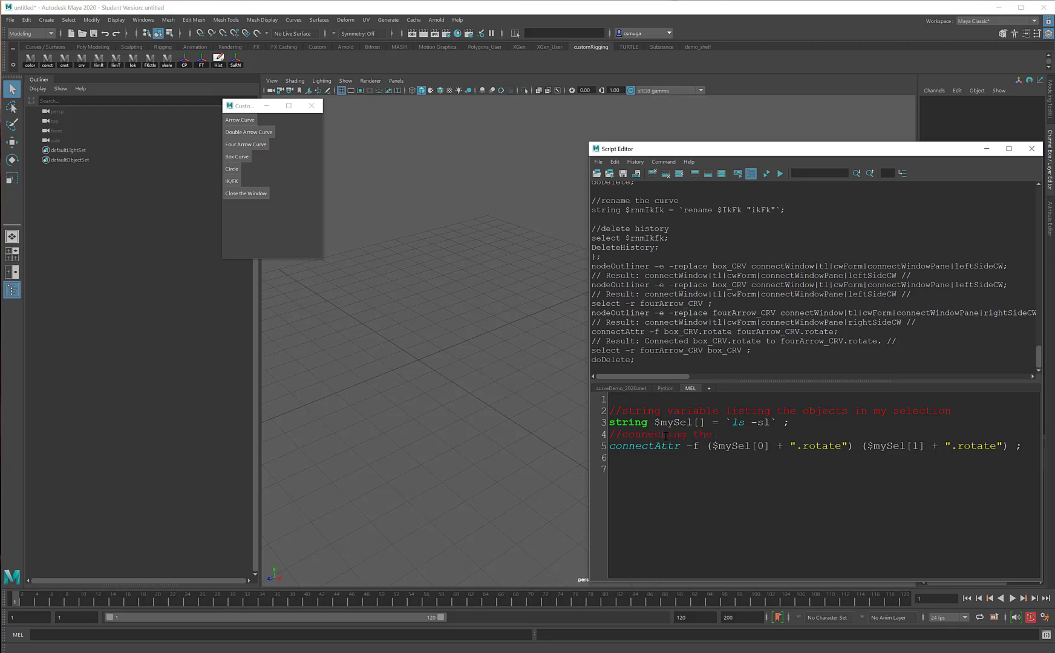
type("first selected object to the")
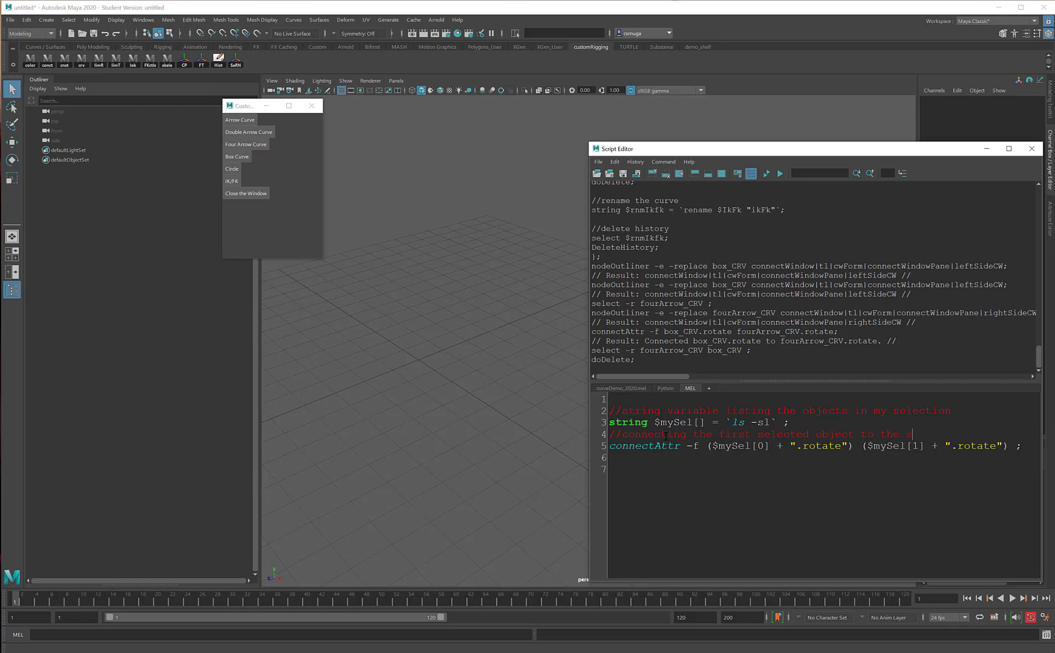
type("second")
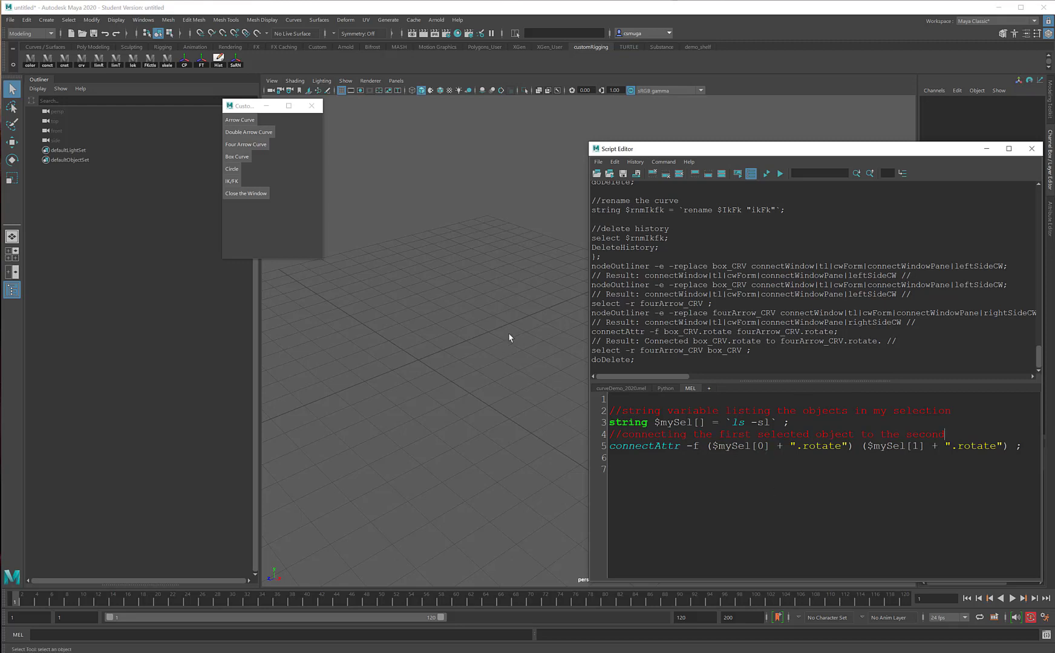
mouse_move(248, 132)
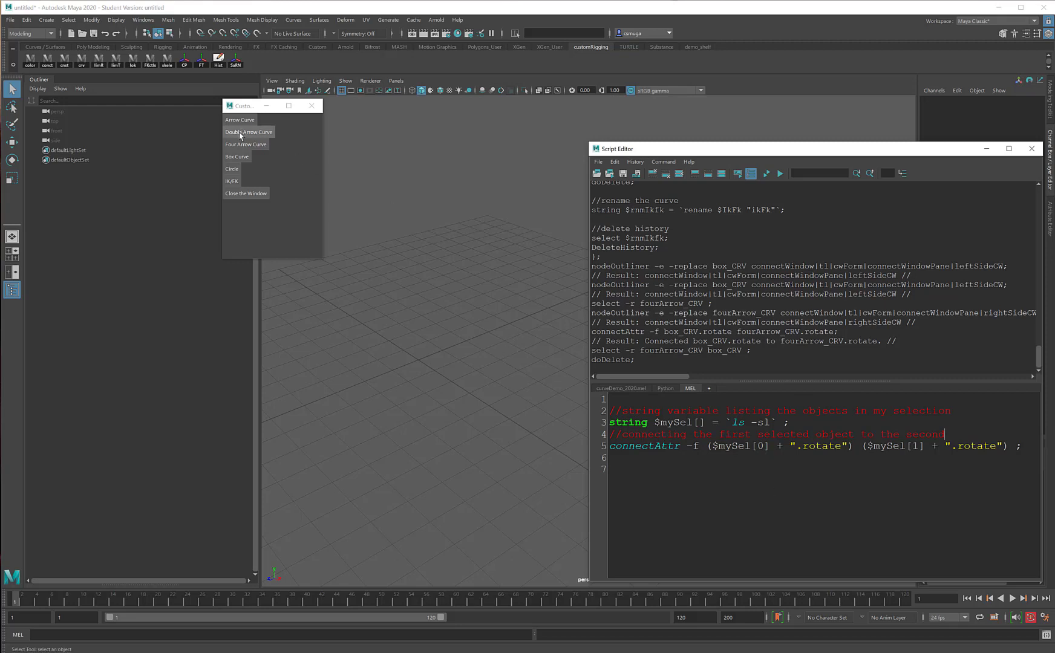
Step: Create a double arrow curve and a circle from the custom curve tool window
left_click(247, 132)
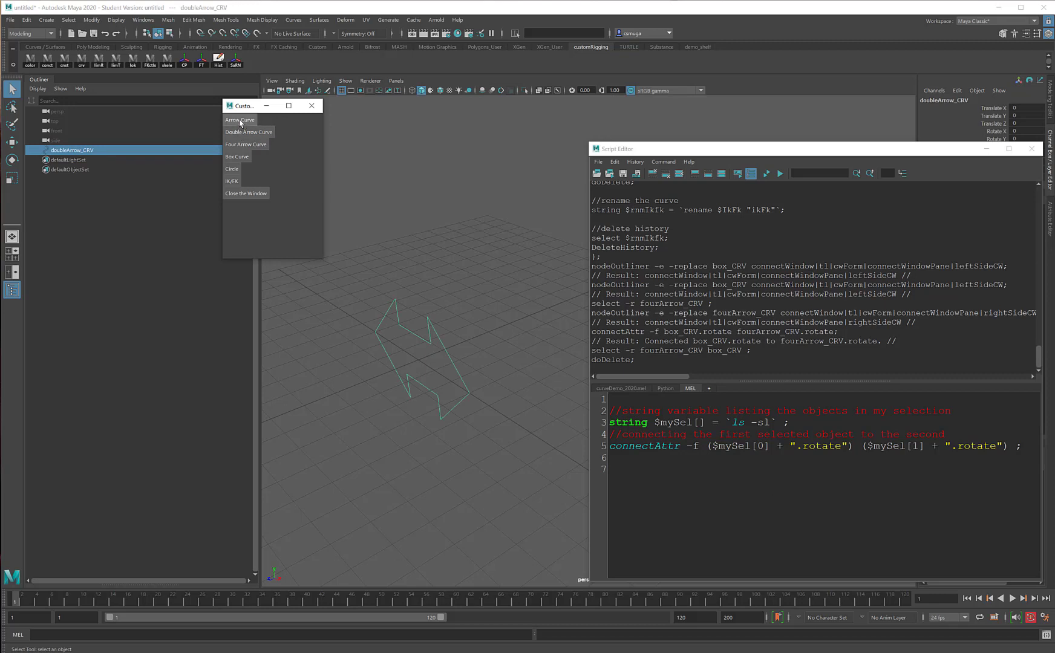
left_click(232, 169)
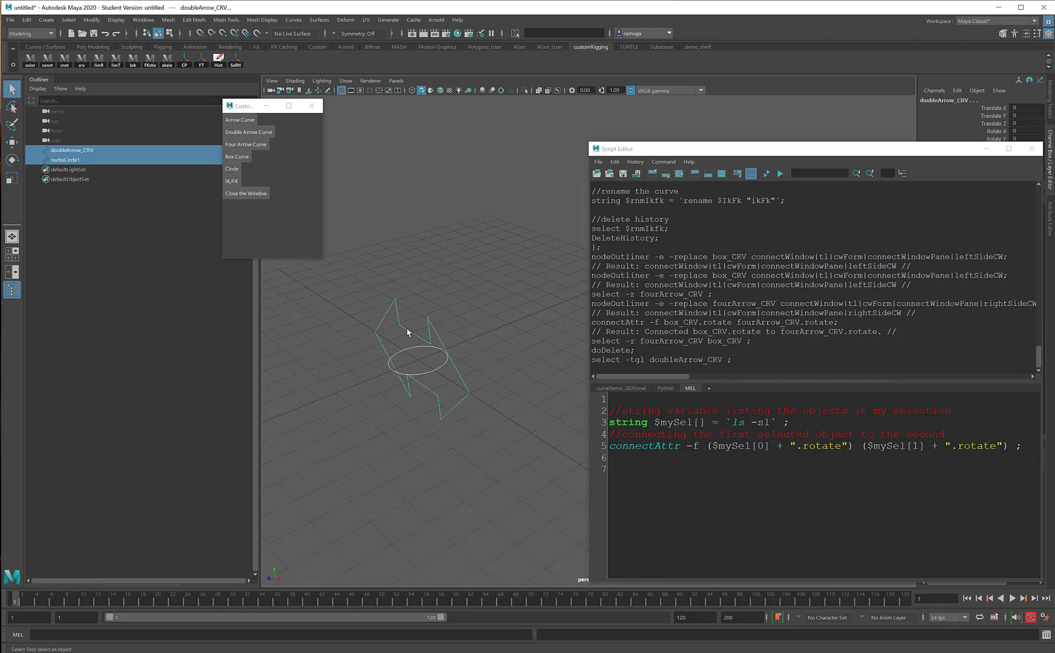
mouse_move(408, 352)
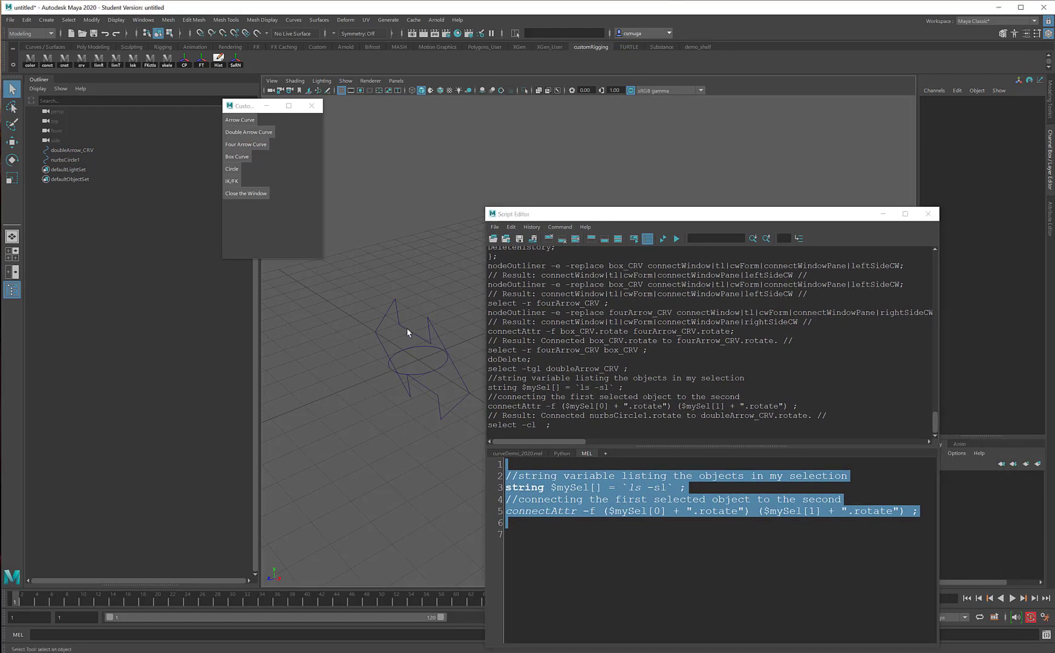
Step: Select doubleArrow_CRV to check its rotation channels
left_click(71, 150)
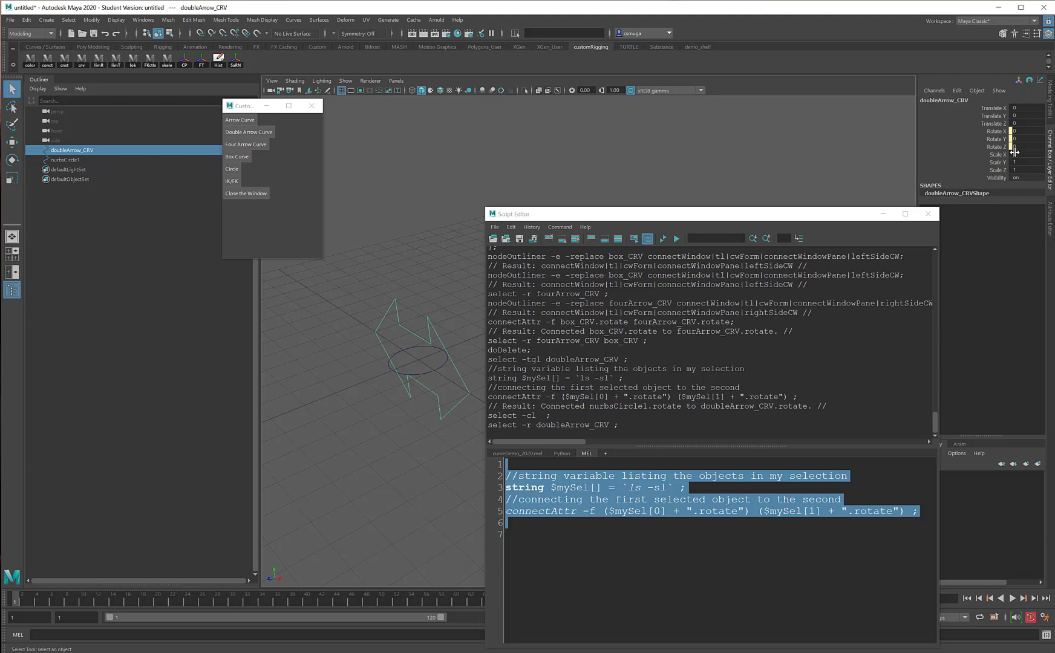
mouse_move(486, 335)
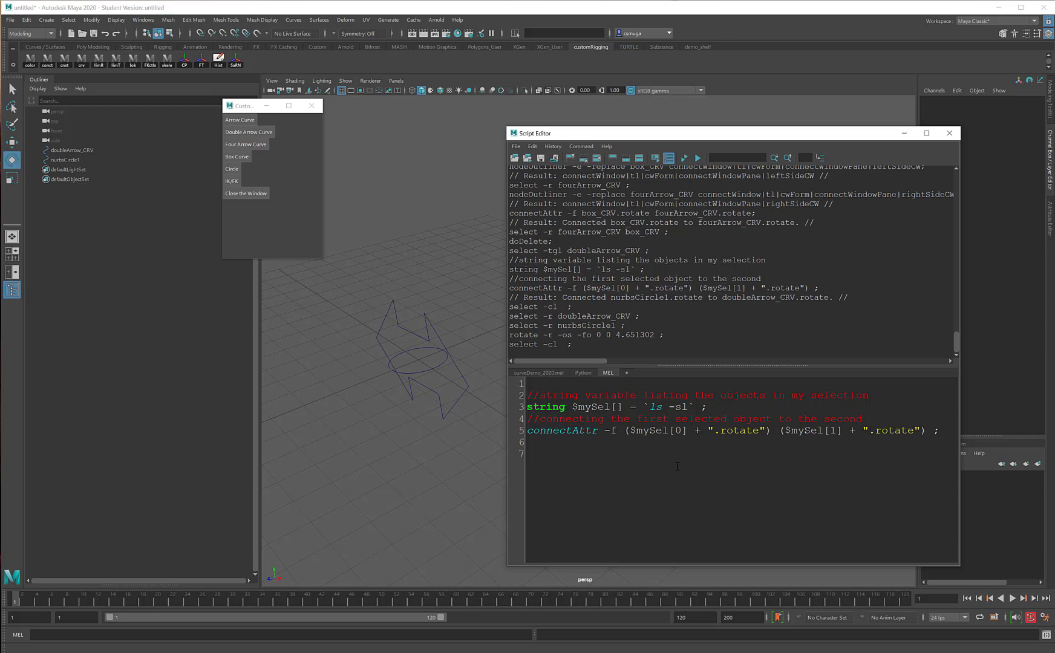
mouse_move(263, 59)
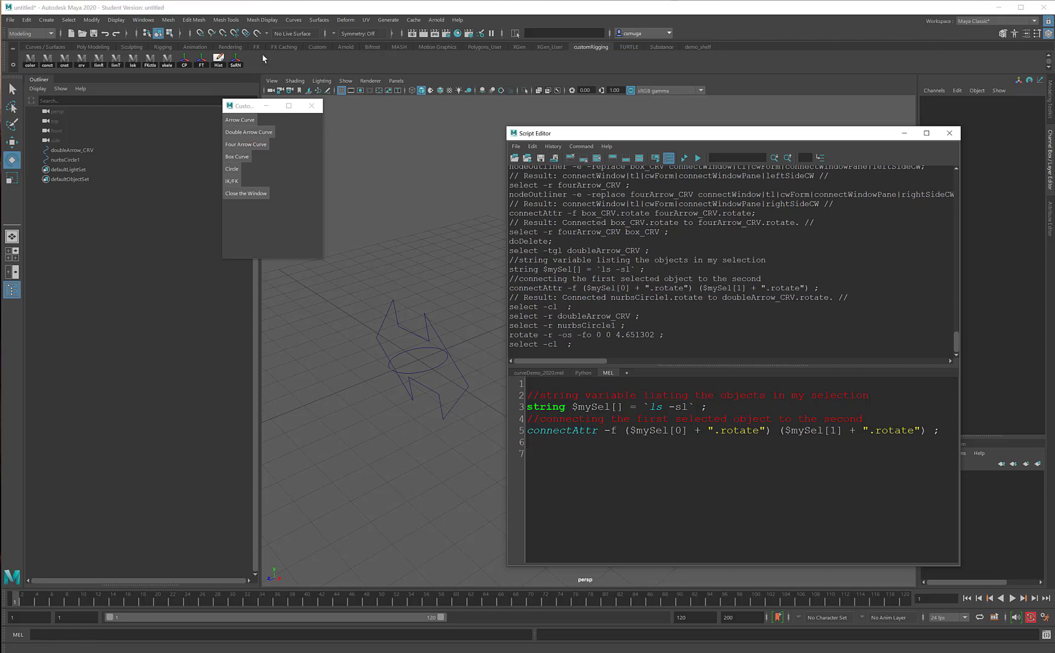
mouse_move(256, 67)
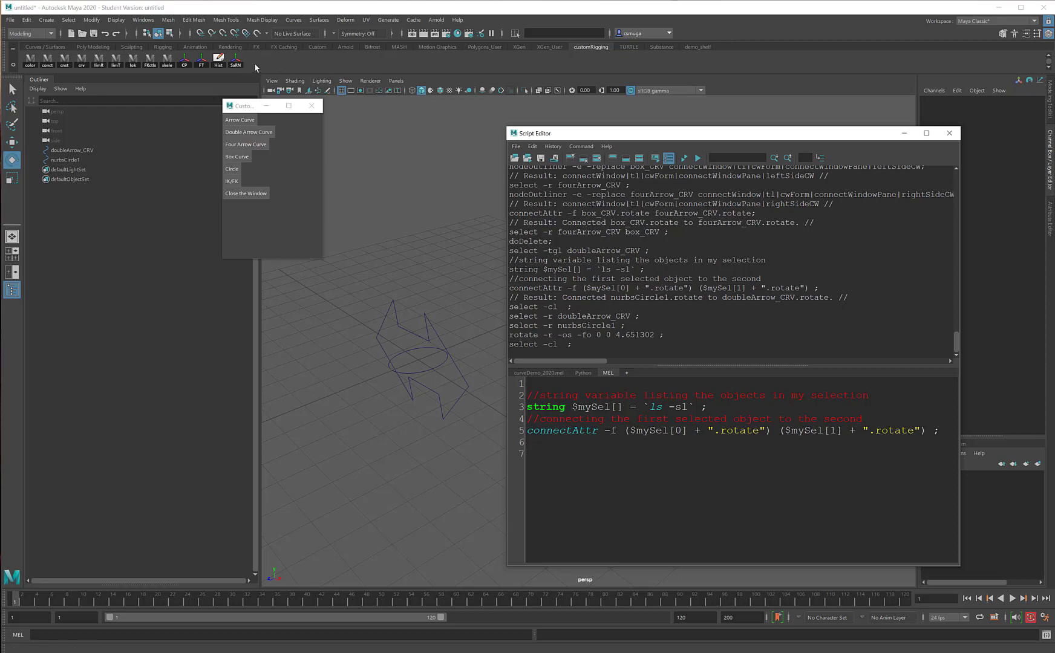